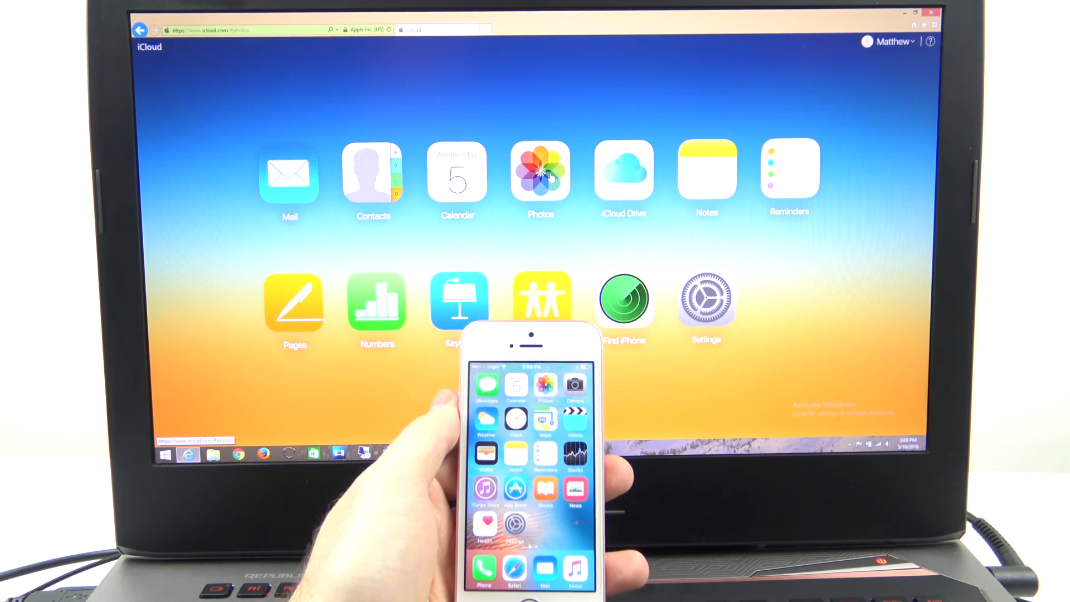
Open the Photos tile from the iCloud home page to see the new photo in Moments
click(541, 172)
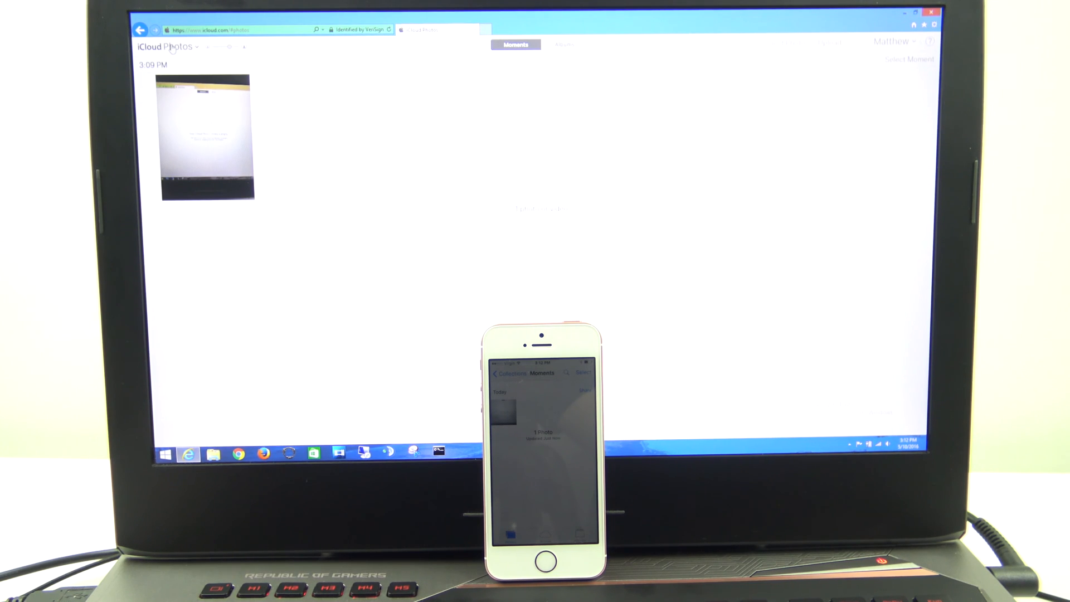
Open the uploaded photo full size and delete it from all devices
click(197, 46)
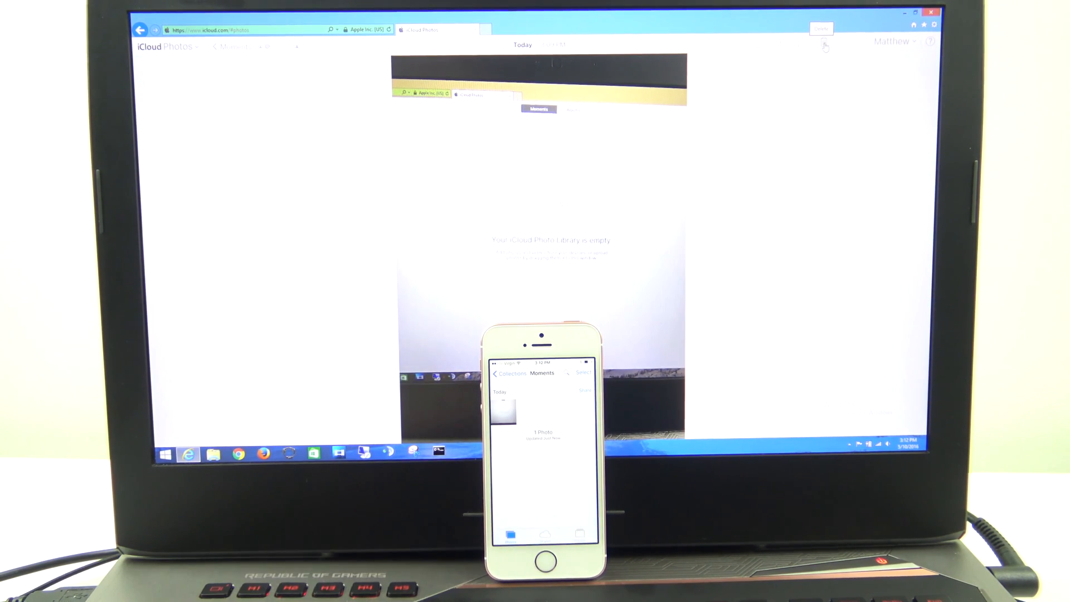
click(823, 42)
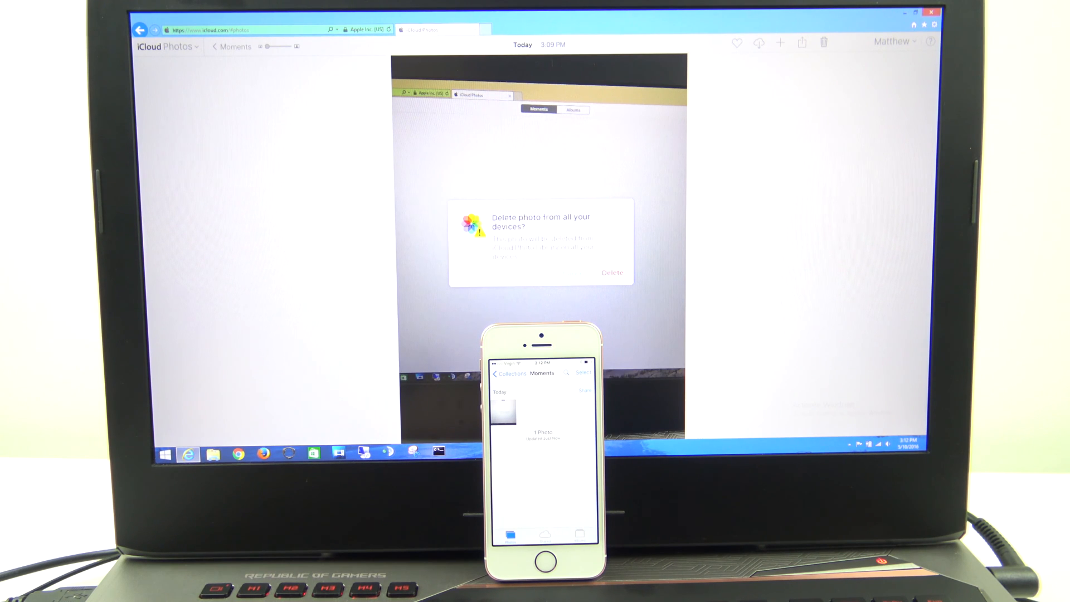
click(610, 273)
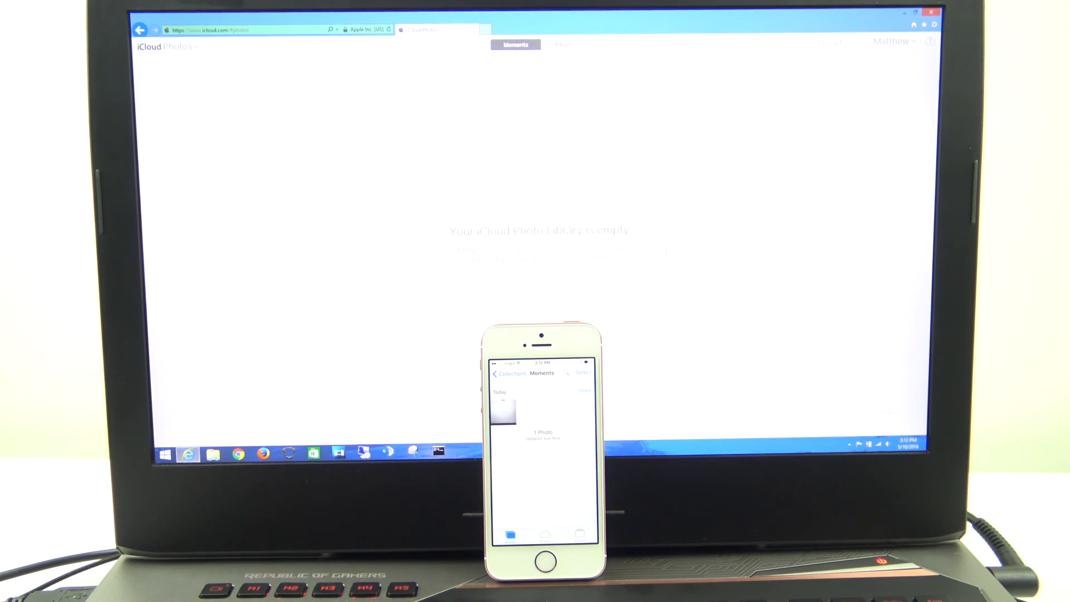